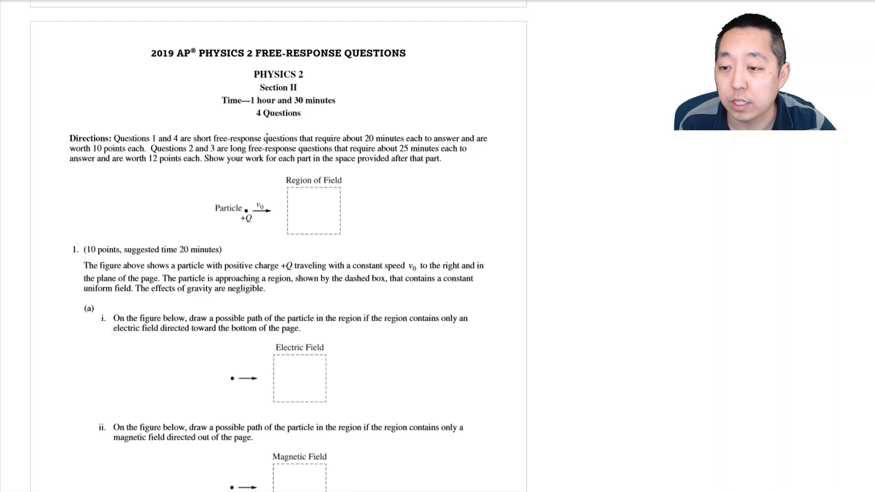
Scroll down to question 1 part (a) with the Electric and Magnetic Field boxes.
{"action": "scroll", "scroll_direction": "down", "scroll_amount": 3}
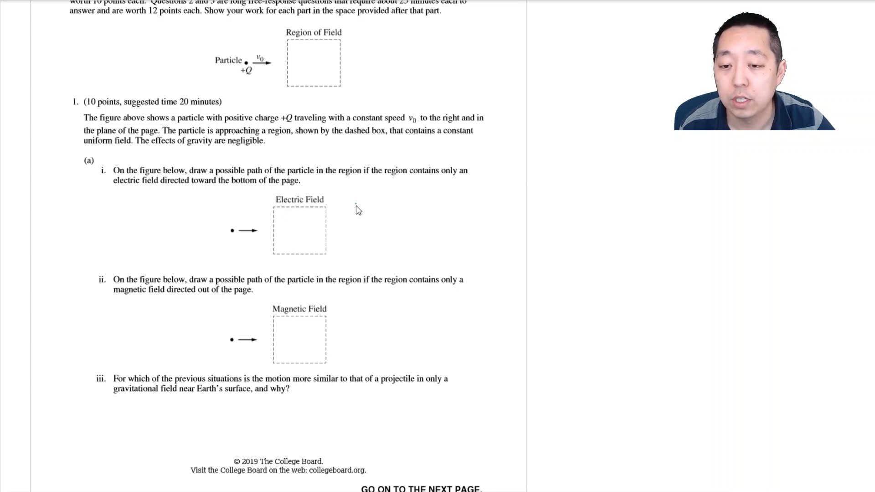
Draw a downward E arrow, label the particle +Q, and curve its path into the field.
{"action": "left_click_drag", "start_coordinate": [361, 218], "coordinate": [363, 236]}
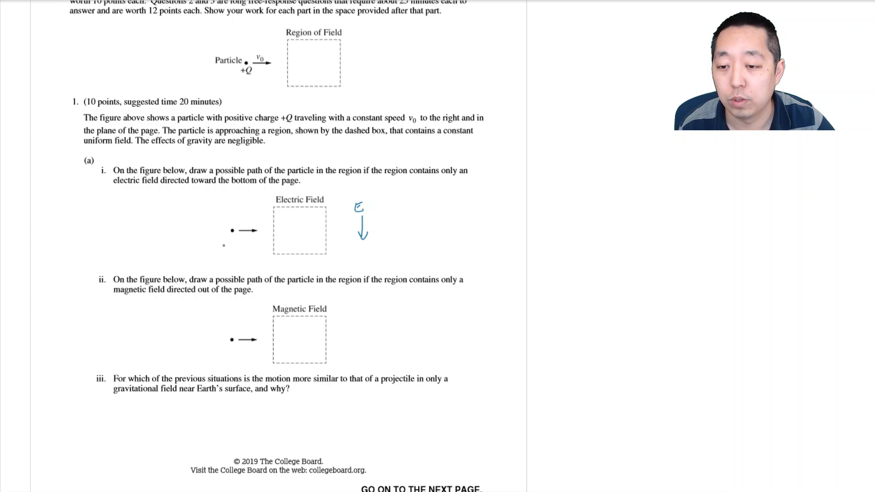
{"action": "type", "text": "+Q"}
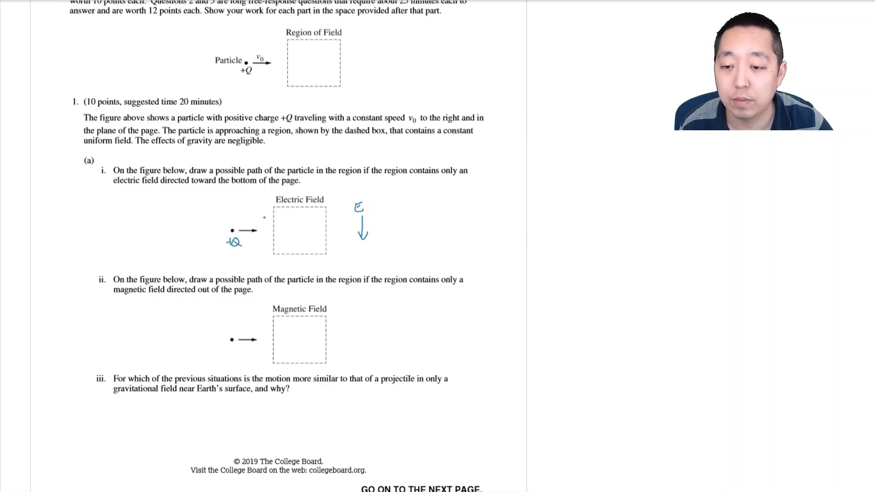
{"action": "left_click_drag", "start_coordinate": [259, 229], "coordinate": [290, 243]}
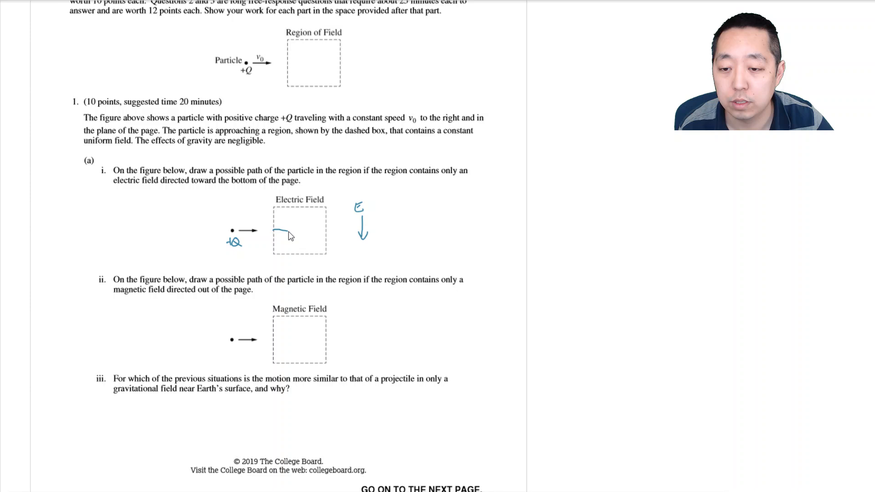
{"action": "left_click_drag", "start_coordinate": [284, 229], "coordinate": [317, 254]}
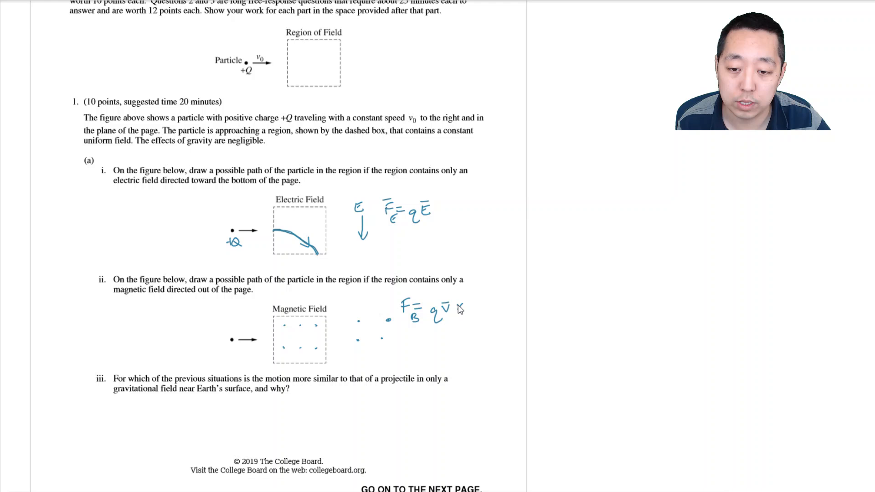
Extend F_B = qv×B, sketch the circular path in the magnetic box, and add an upward arrow.
{"action": "left_click_drag", "start_coordinate": [462, 306], "coordinate": [477, 309]}
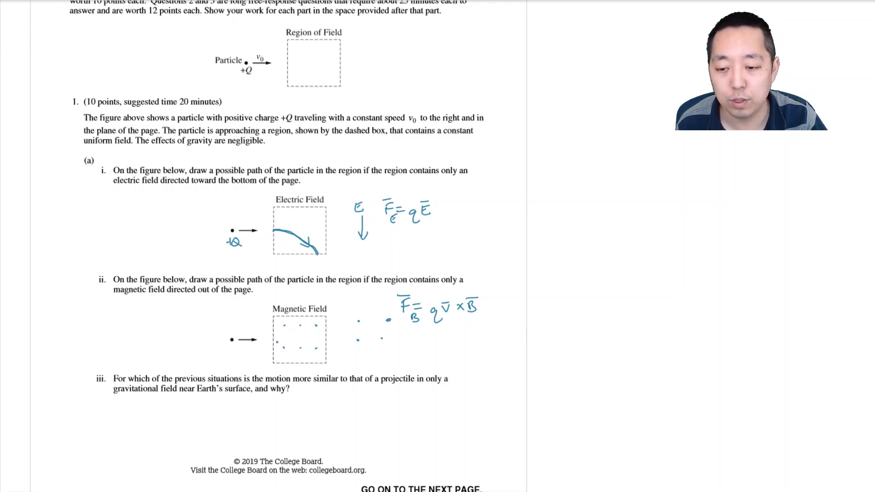
{"action": "left_click_drag", "start_coordinate": [282, 332], "coordinate": [284, 360]}
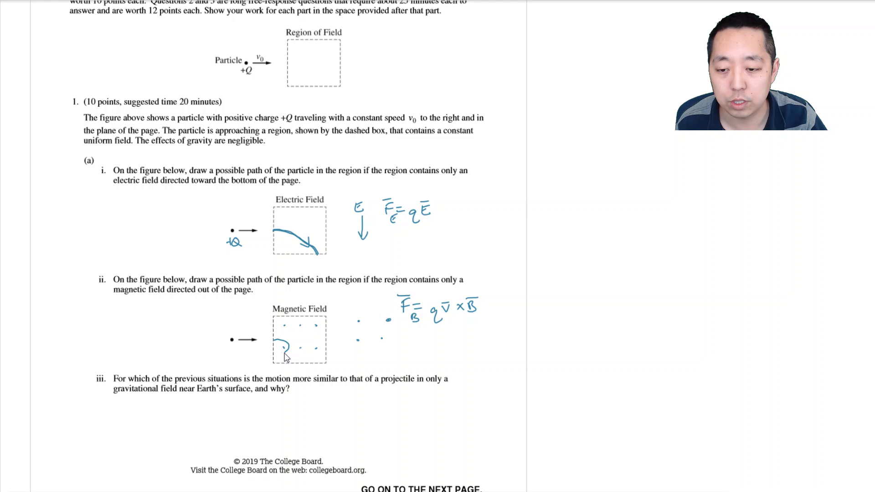
{"action": "left_click_drag", "start_coordinate": [282, 343], "coordinate": [285, 348]}
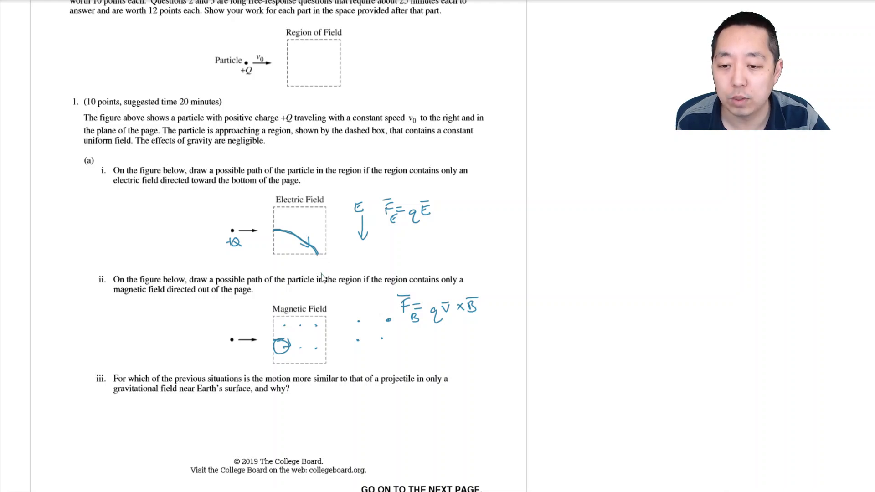
{"action": "left_click_drag", "start_coordinate": [319, 273], "coordinate": [320, 257]}
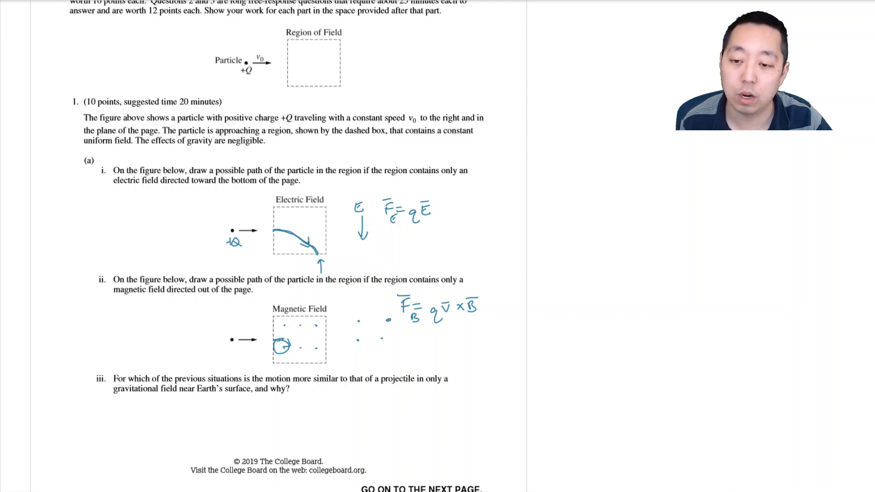
Handwrite "E field" as the answer to part (a)iii.
{"action": "left_click_drag", "start_coordinate": [211, 410], "coordinate": [211, 421]}
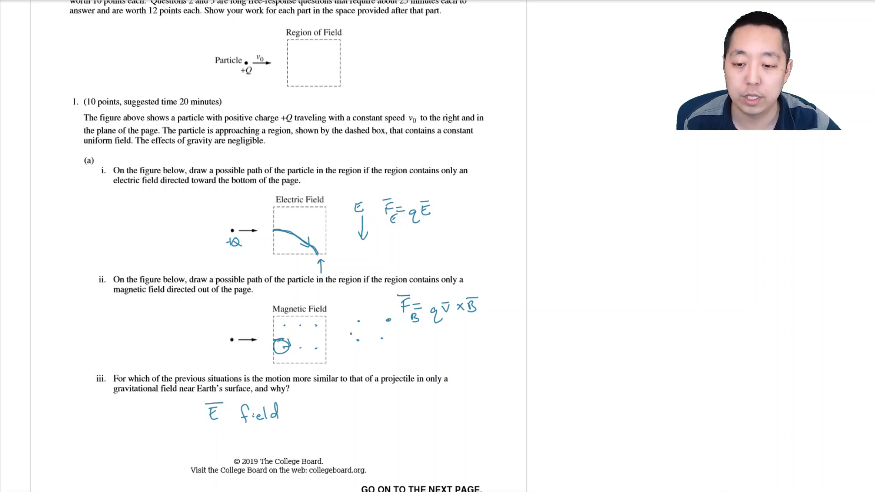
Scroll to part (b) showing the proton beam figure.
{"action": "scroll", "scroll_direction": "down", "scroll_amount": 3}
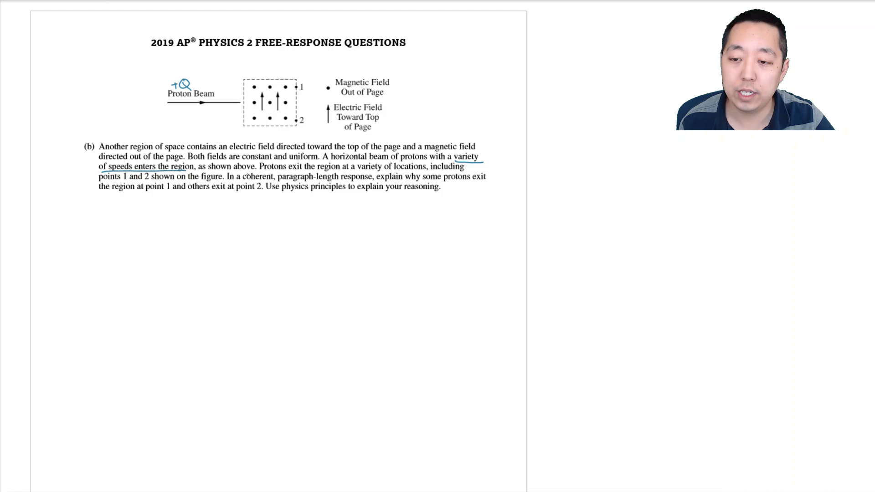
Draw an upward F_E = qE arrow and a downward F_B arrow from a dot.
{"action": "left_click_drag", "start_coordinate": [250, 232], "coordinate": [249, 210]}
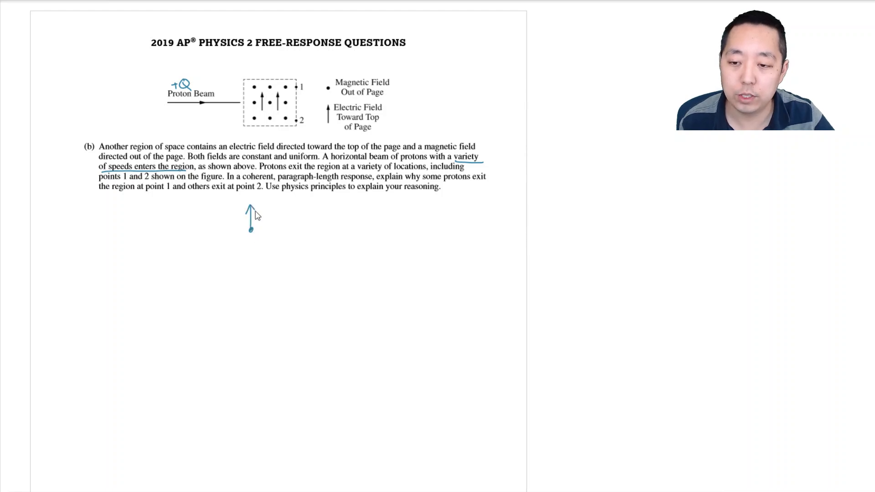
{"action": "type", "text": "FE"}
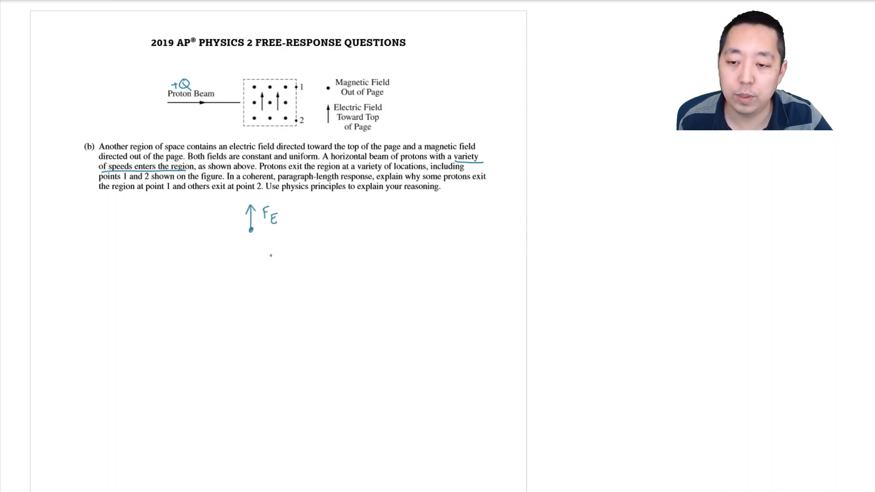
{"action": "left_click_drag", "start_coordinate": [250, 231], "coordinate": [250, 257]}
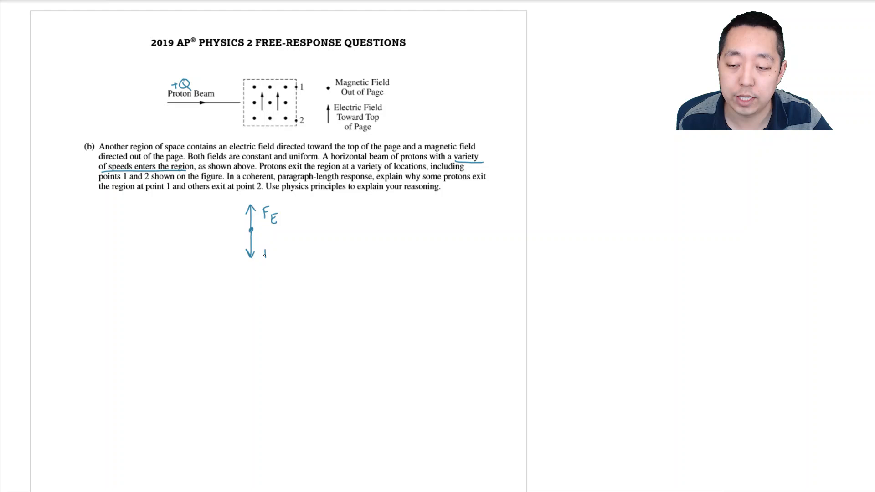
{"action": "type", "text": "F_B"}
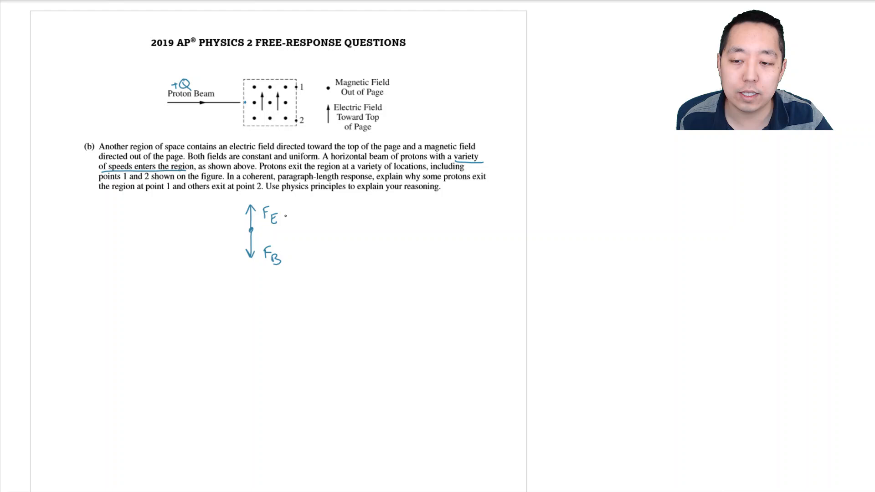
{"action": "type", "text": "= qE"}
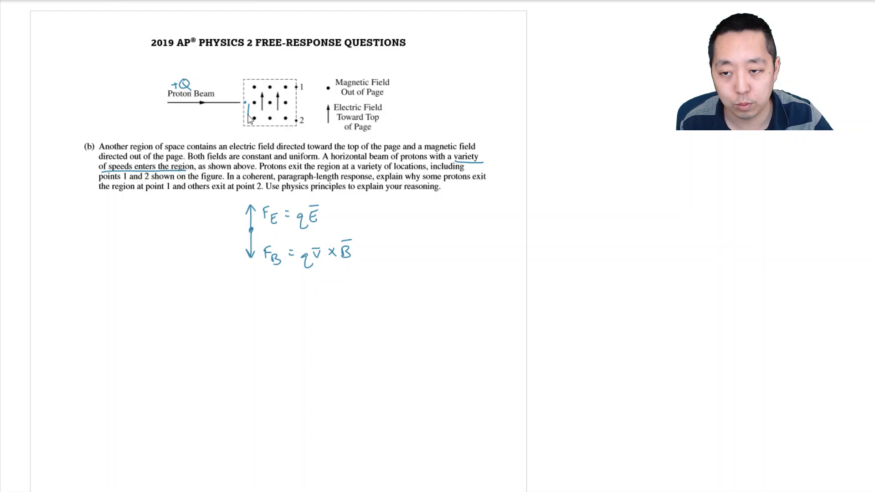
Draw proton paths curving to points 1 and 2, labelled "slower" and "faster".
{"action": "left_click_drag", "start_coordinate": [245, 115], "coordinate": [245, 78]}
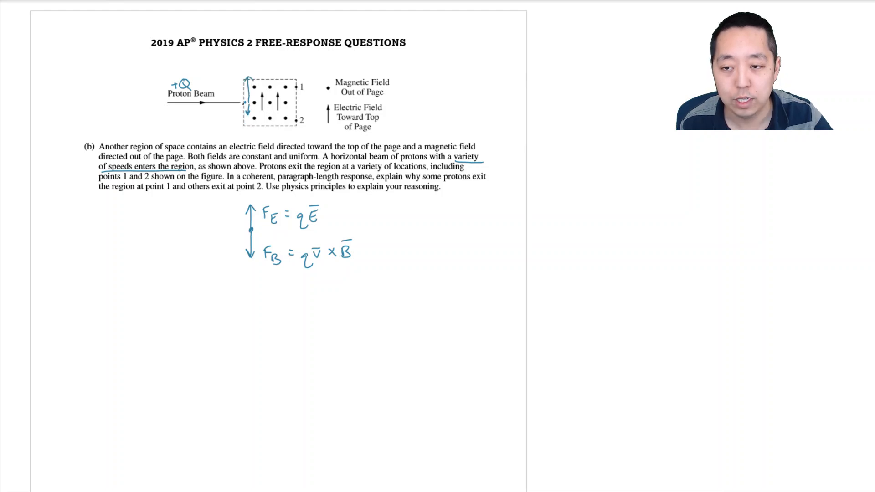
{"action": "left_click_drag", "start_coordinate": [248, 106], "coordinate": [293, 89]}
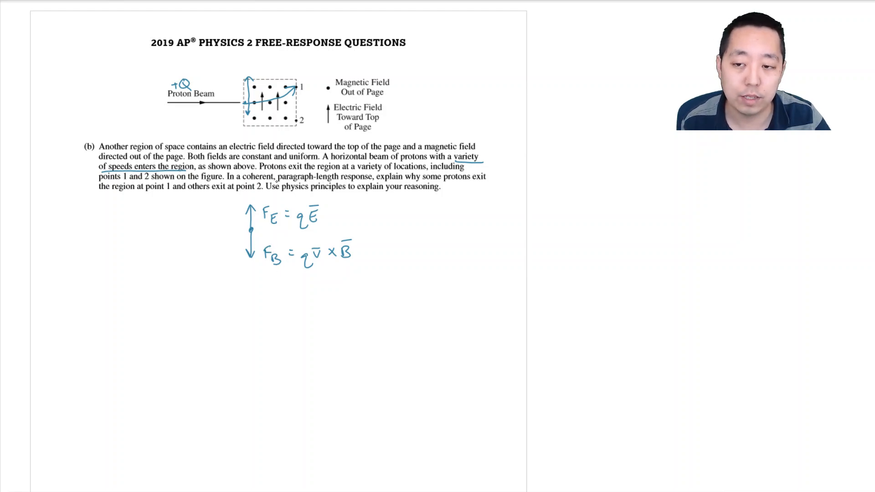
{"action": "mouse_move", "coordinate": [241, 109]}
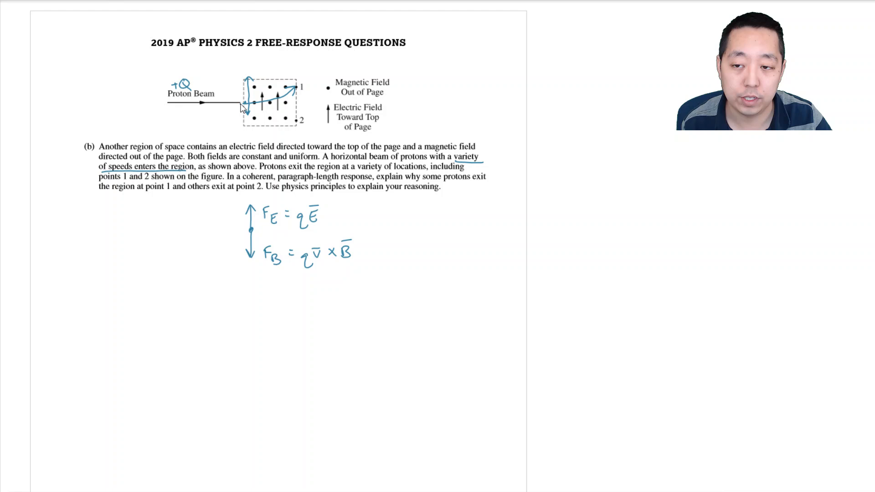
{"action": "left_click_drag", "start_coordinate": [246, 104], "coordinate": [298, 119]}
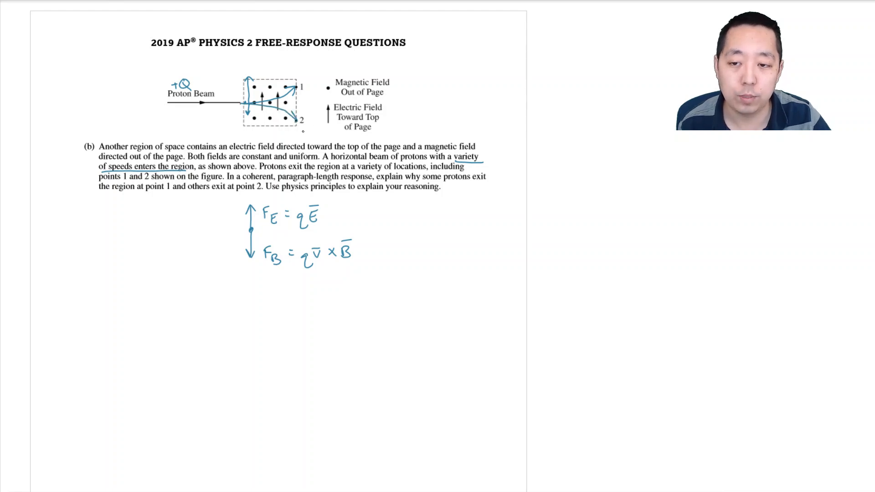
{"action": "left_click_drag", "start_coordinate": [296, 139], "coordinate": [312, 137]}
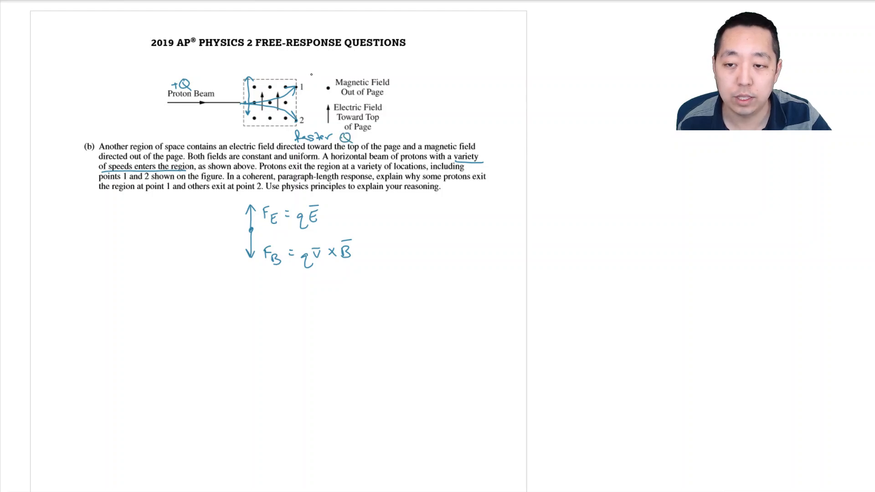
{"action": "type", "text": "slower"}
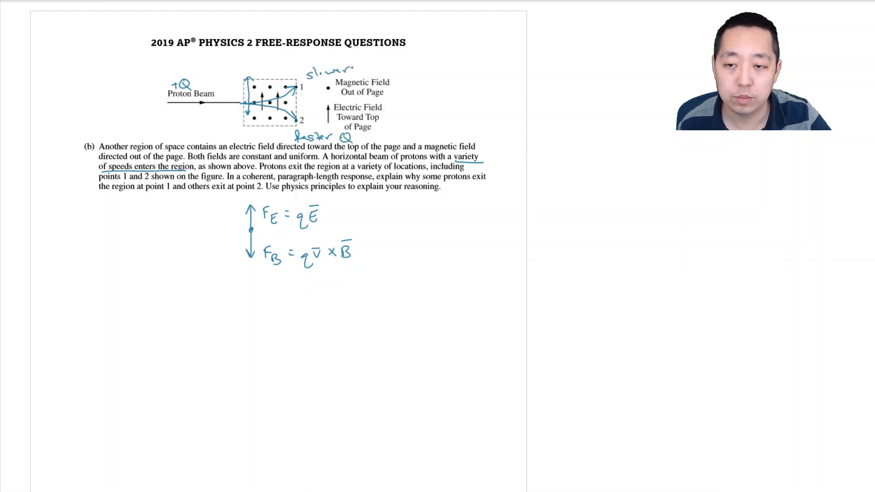